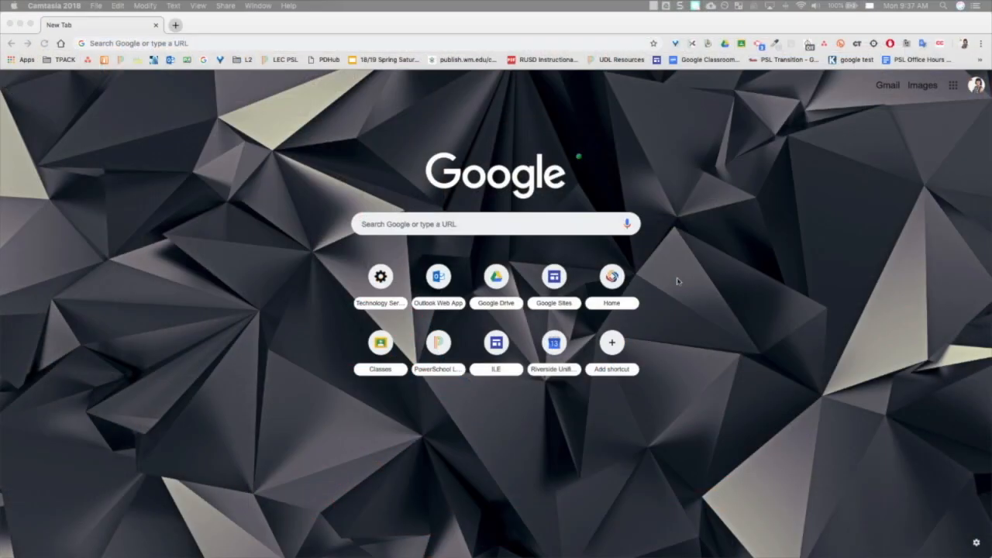
mouse_move(704, 269)
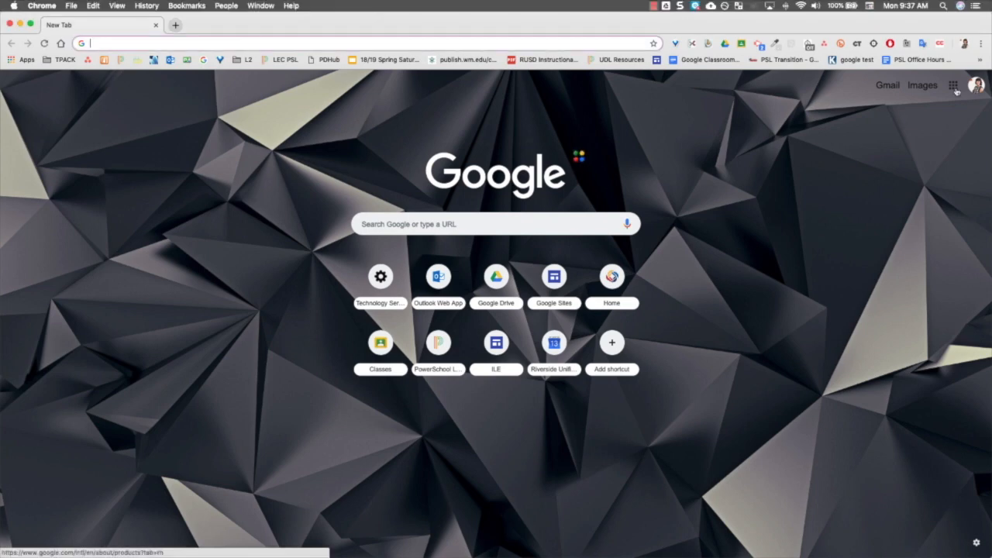
Open Google Drive from the Google apps grid on the New Tab page.
click(955, 86)
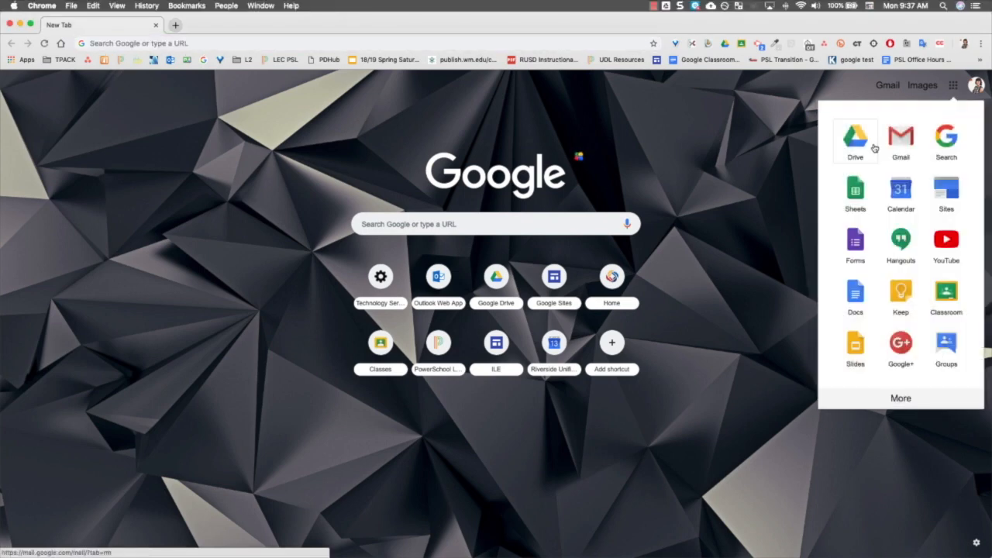
click(855, 138)
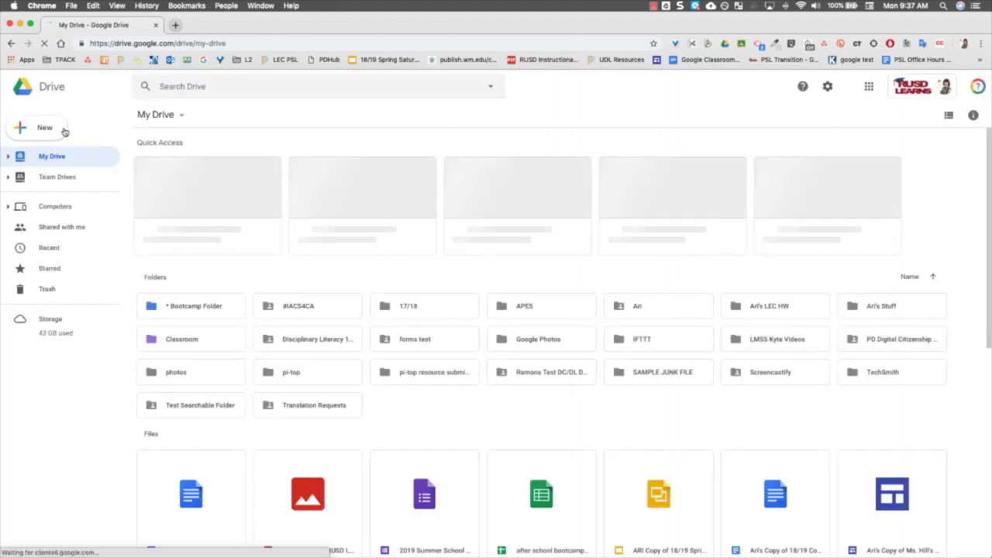
Launch Google Sites from Drive's New > More menu.
click(44, 127)
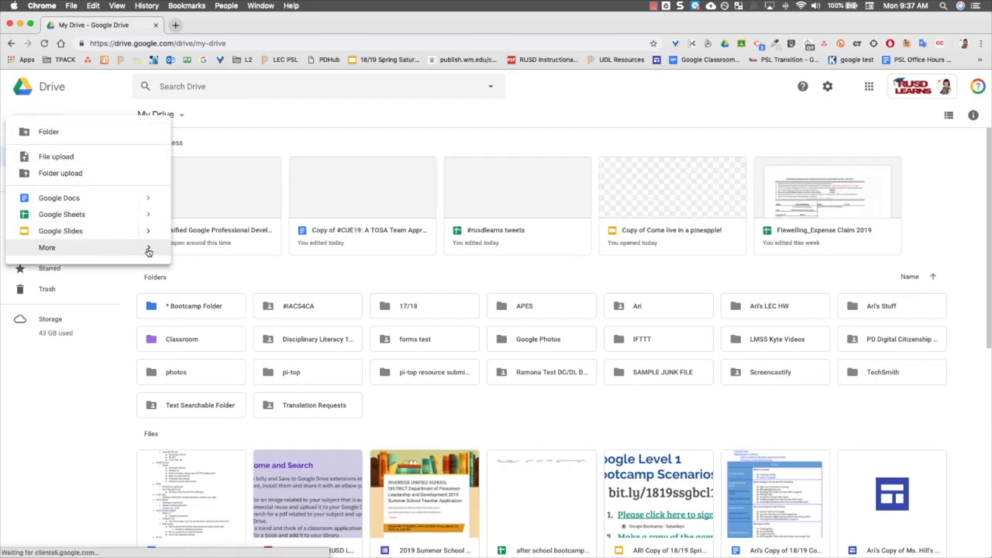
click(46, 248)
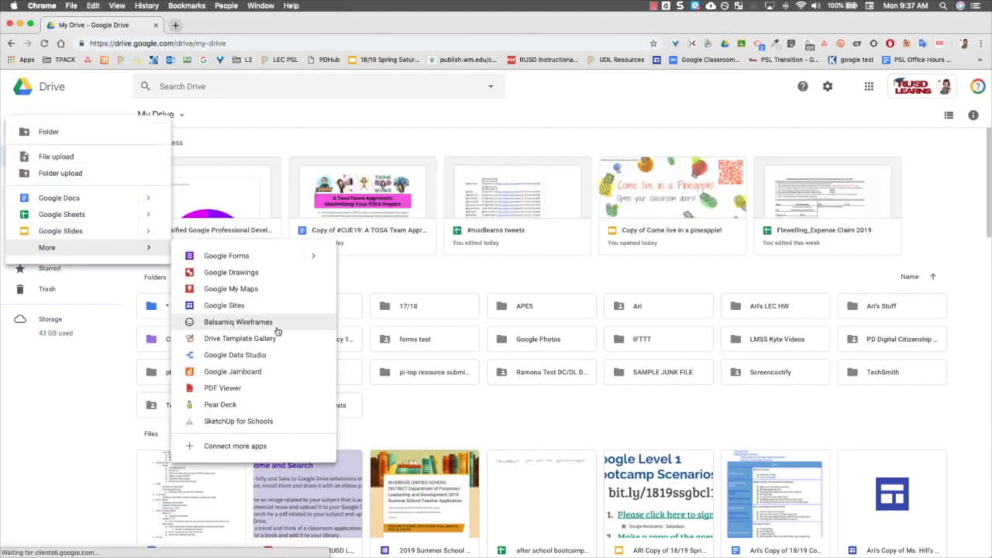
mouse_move(224, 305)
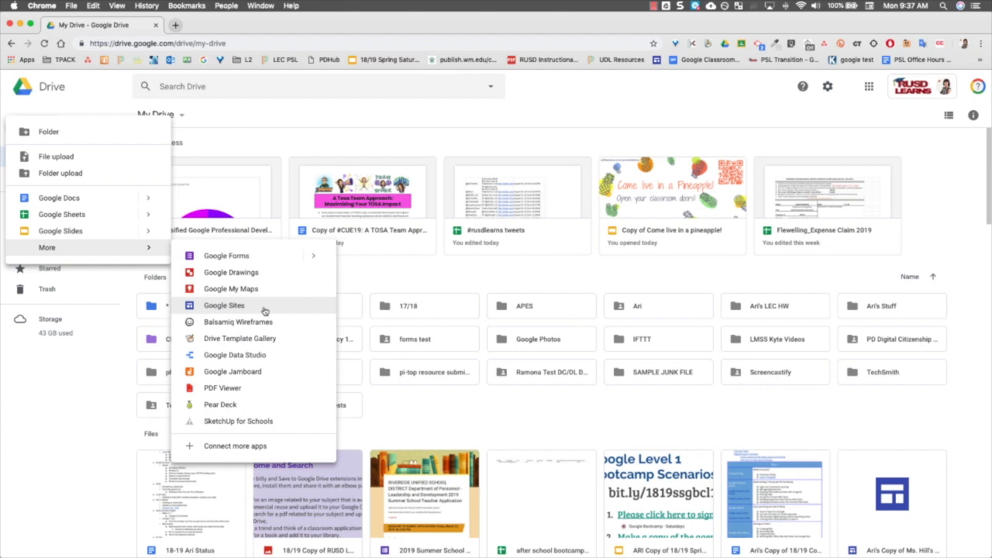
click(540, 280)
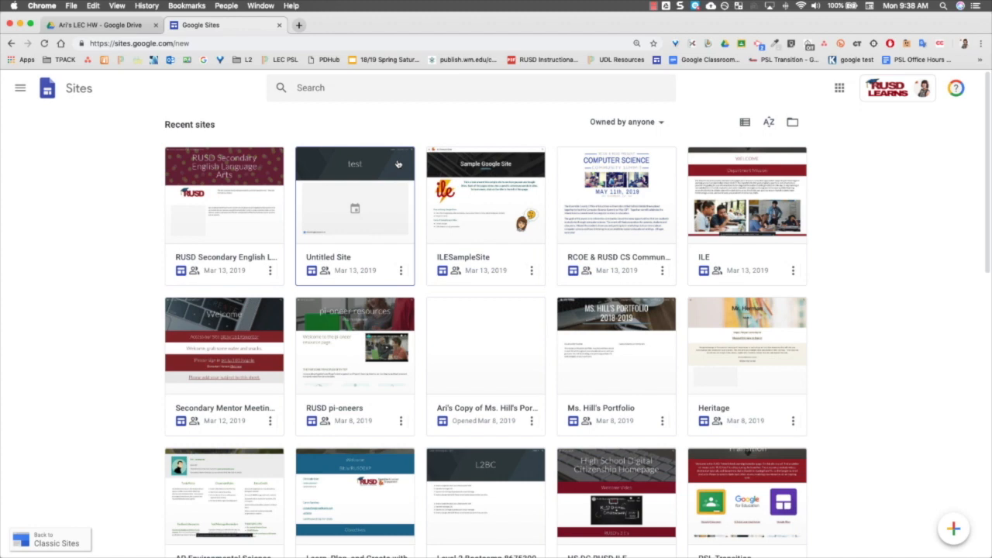
mouse_move(380, 168)
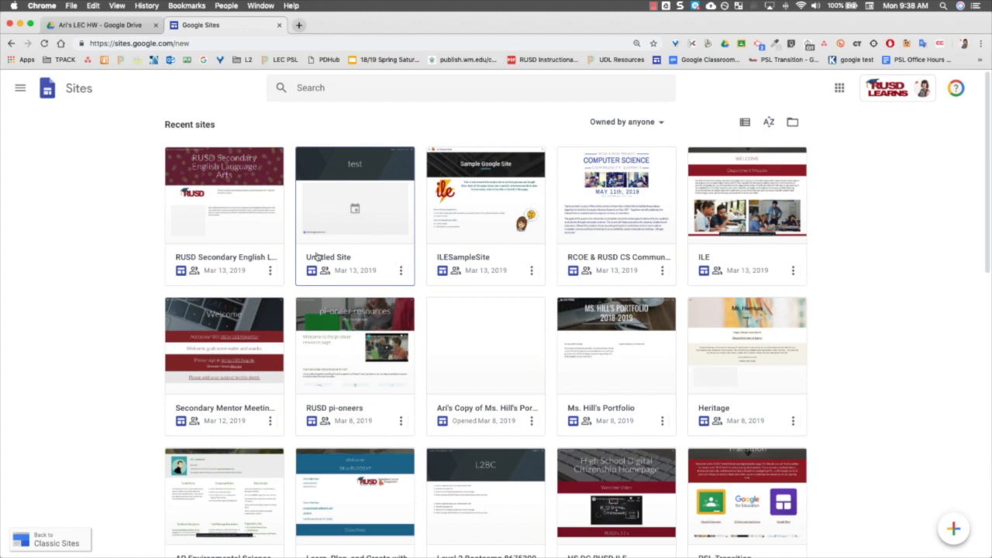
mouse_move(328, 280)
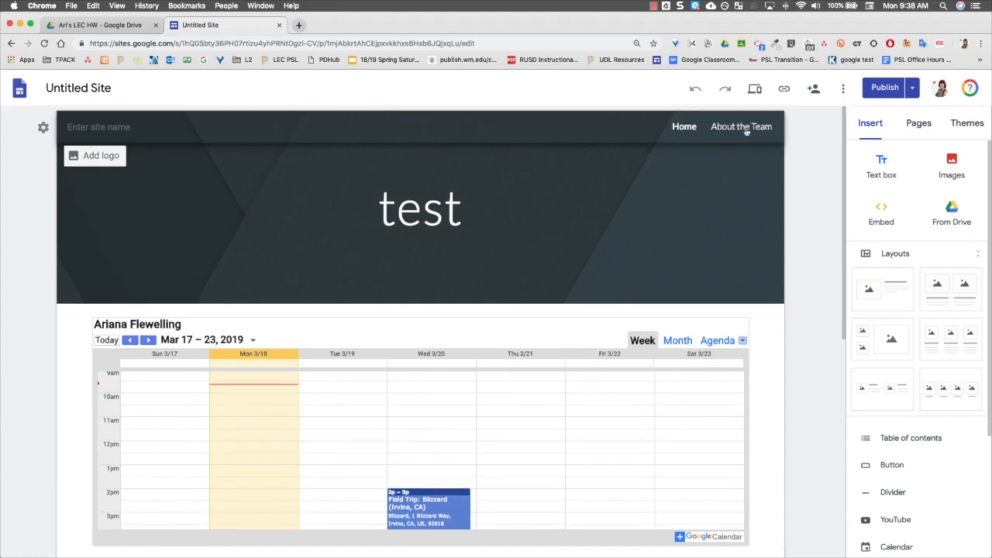
mouse_move(741, 126)
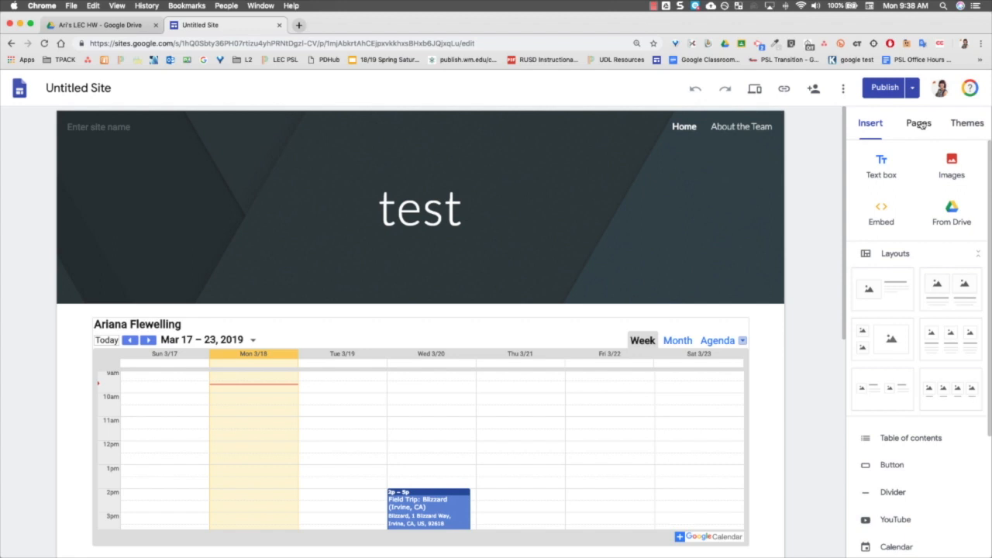
Switch the right-hand panel to the Pages list showing Home and About the Team.
click(919, 122)
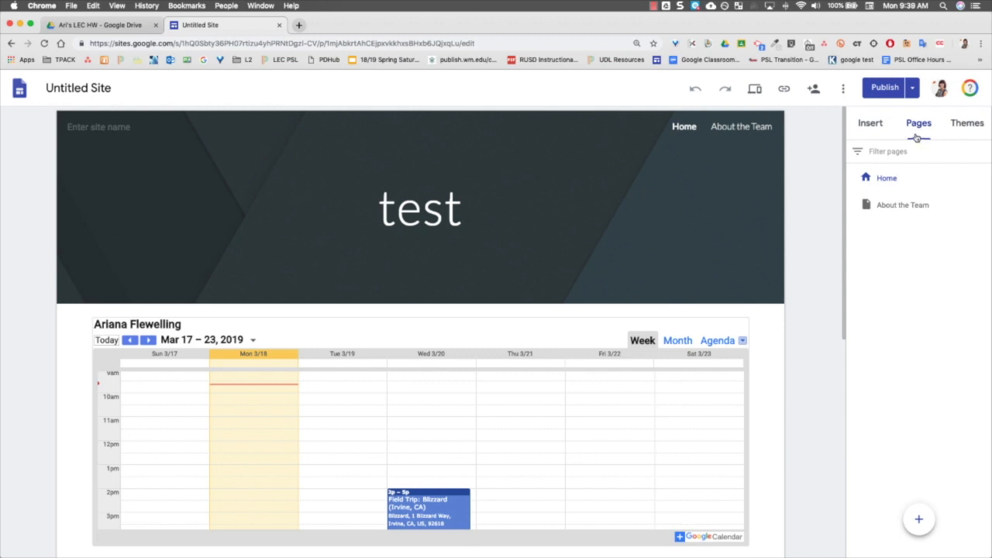
mouse_move(916, 142)
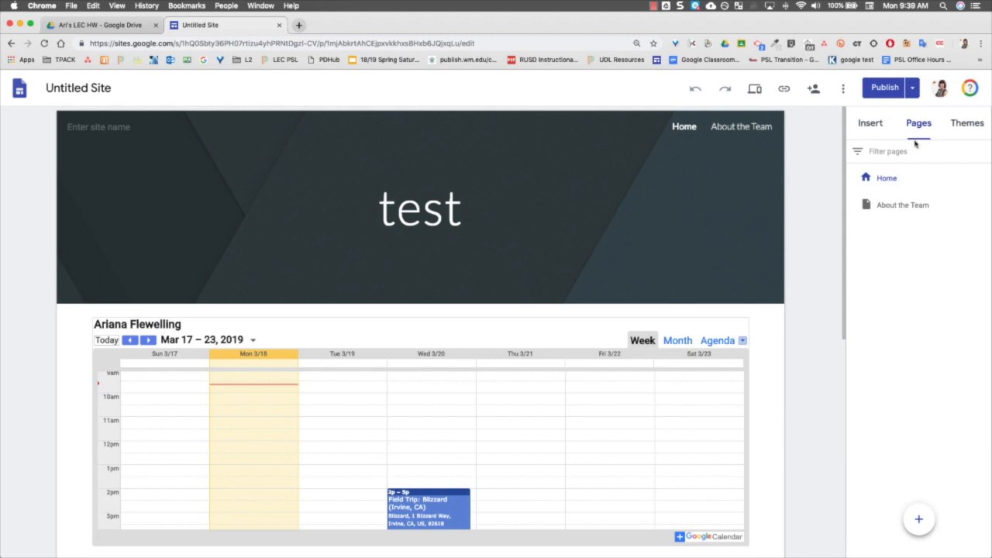
Add a new page named 'Contact Us' to the site.
click(918, 519)
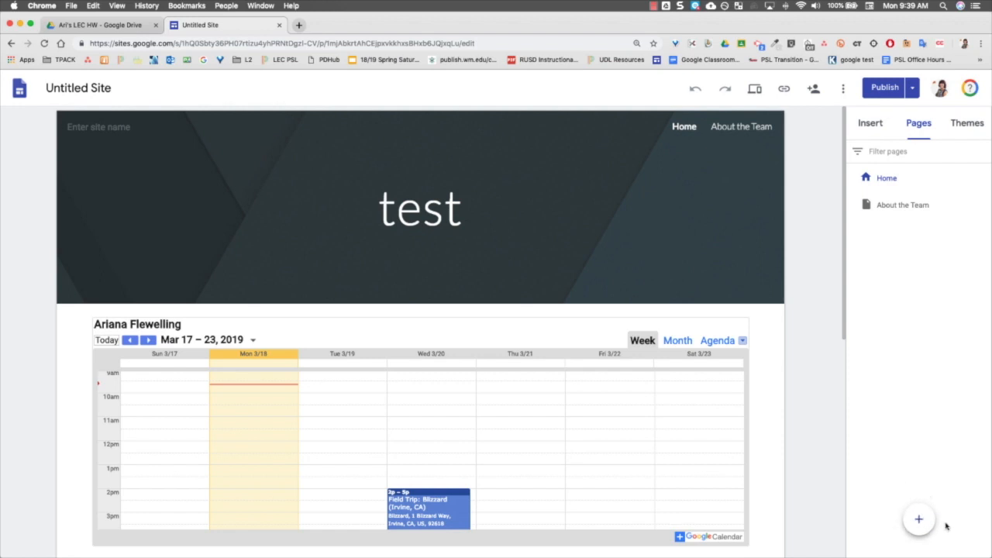
click(918, 520)
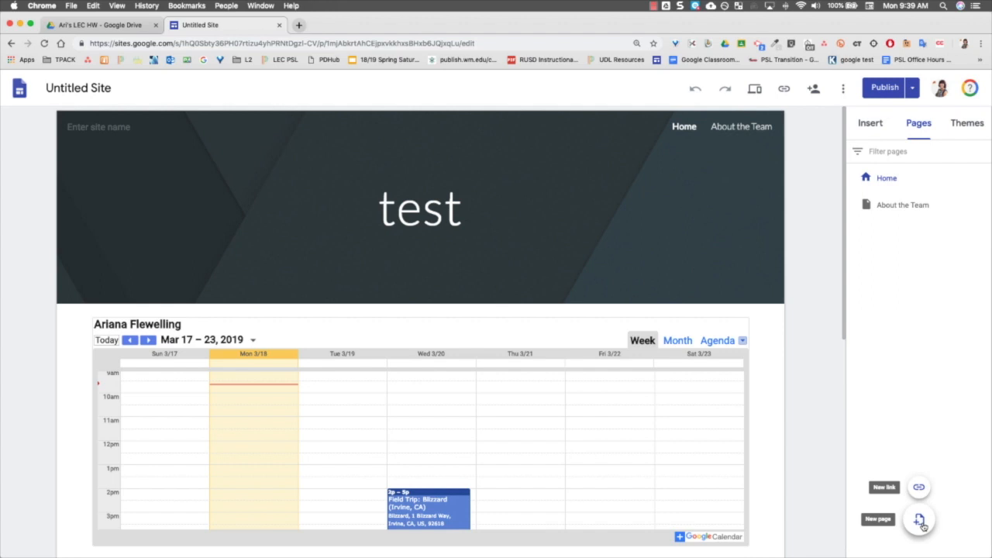
click(919, 519)
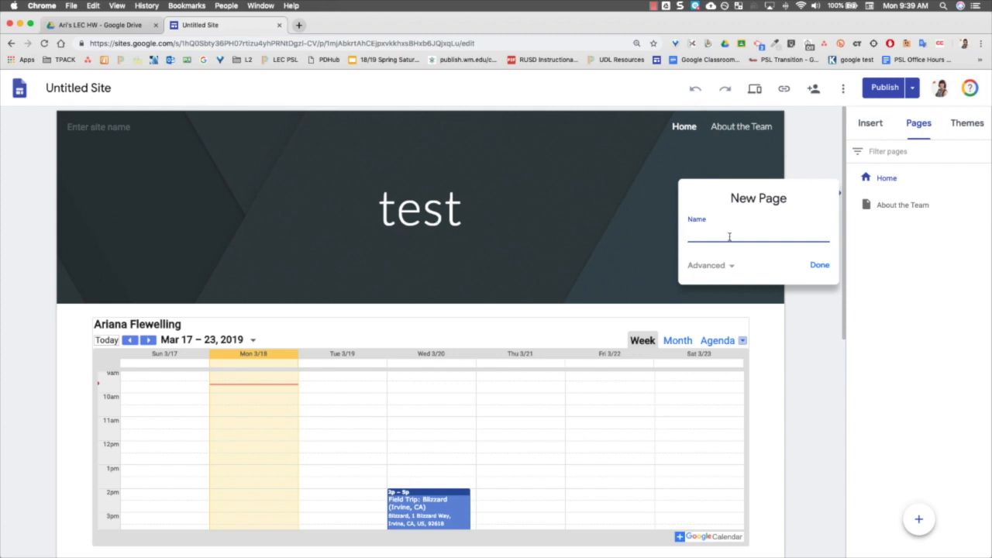
text(Contact US)
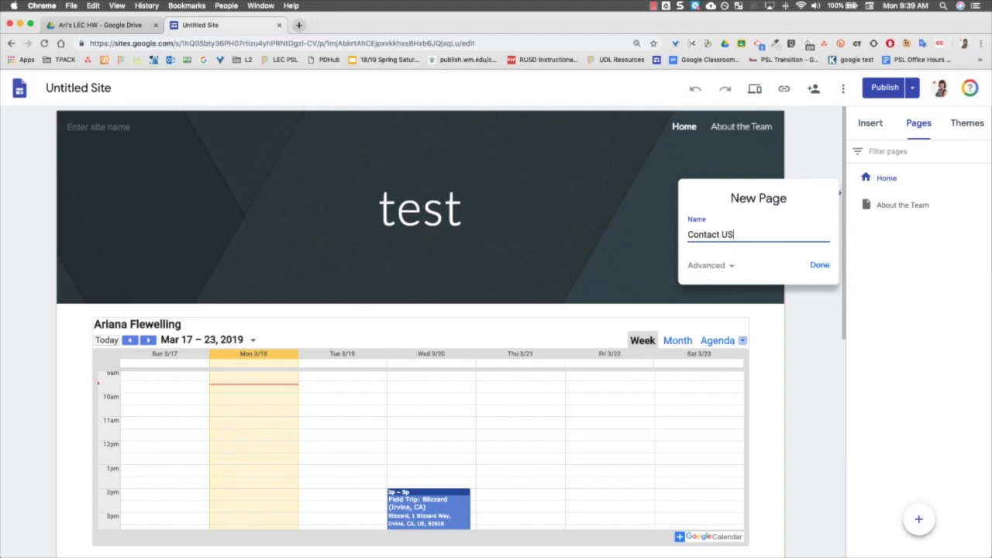
click(819, 265)
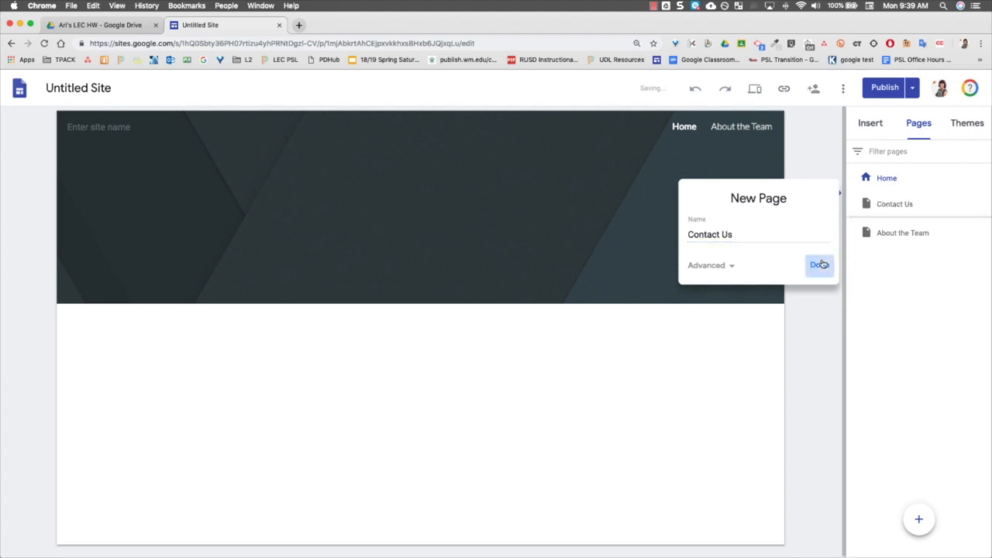
click(818, 265)
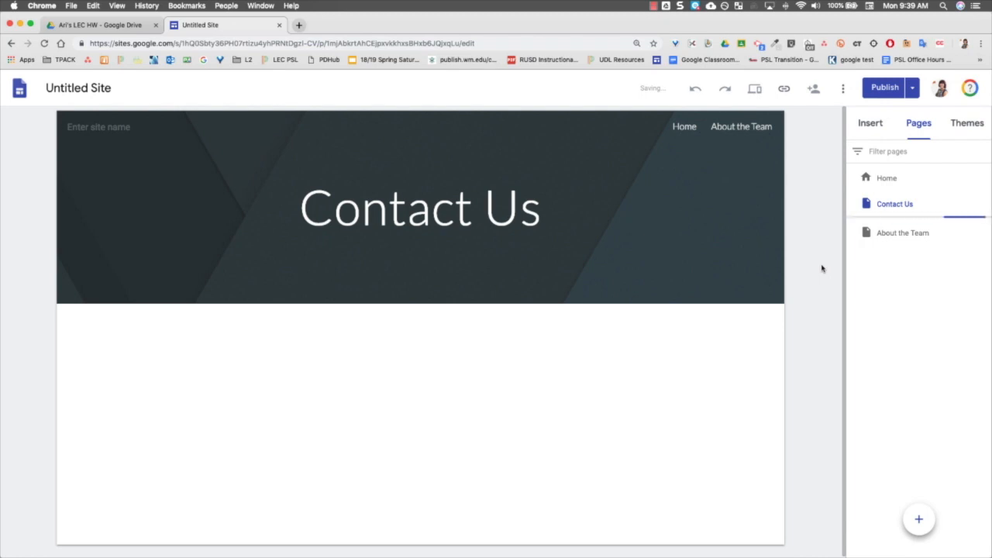
mouse_move(902, 233)
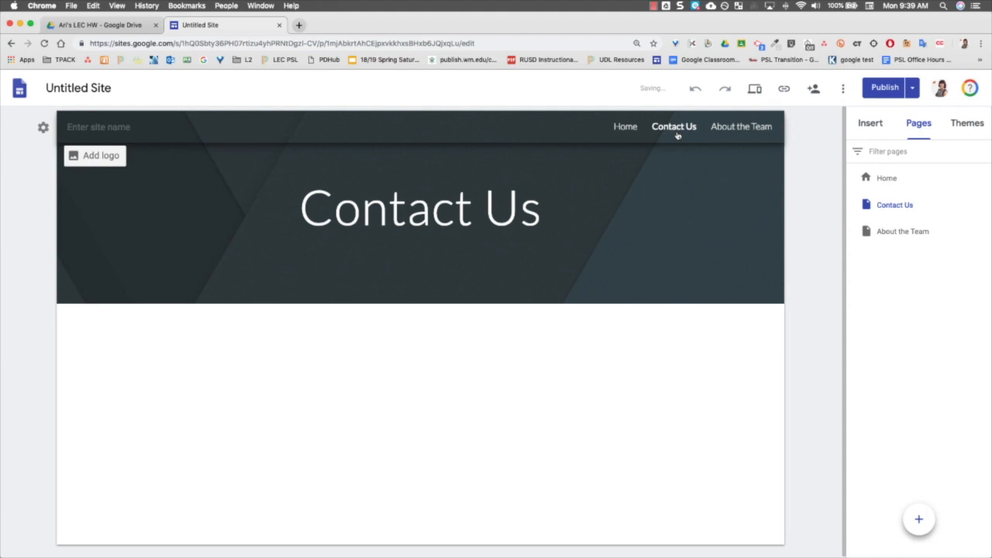
mouse_move(674, 126)
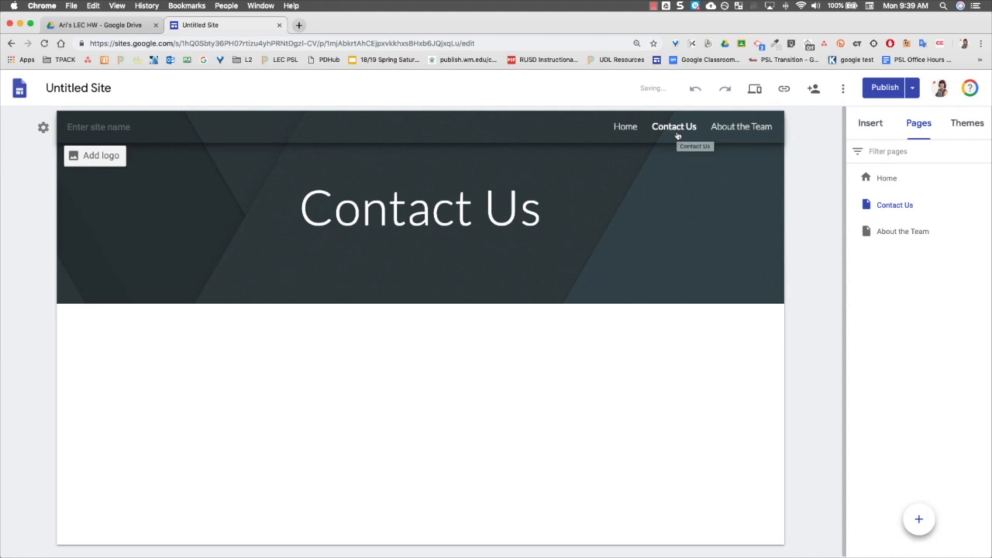
mouse_move(741, 127)
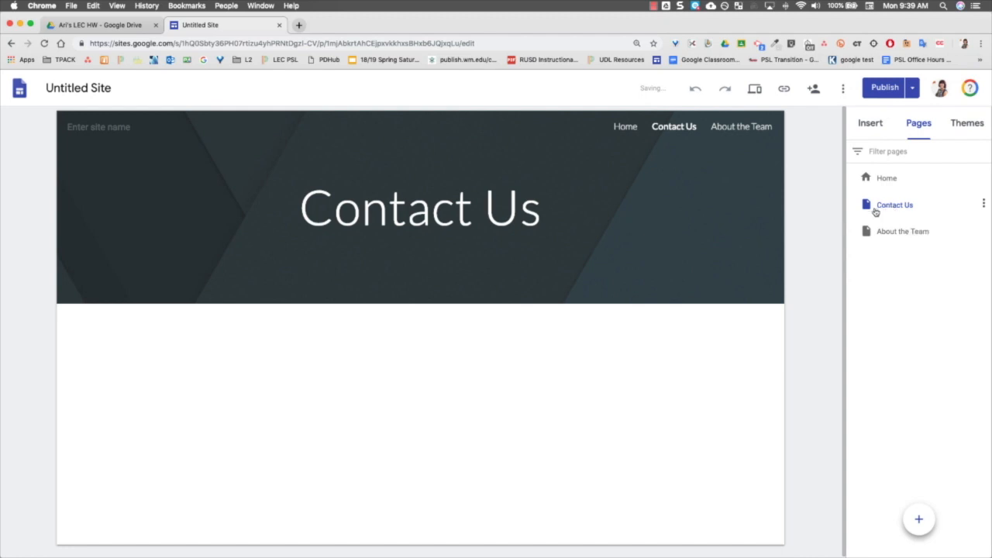
mouse_move(896, 205)
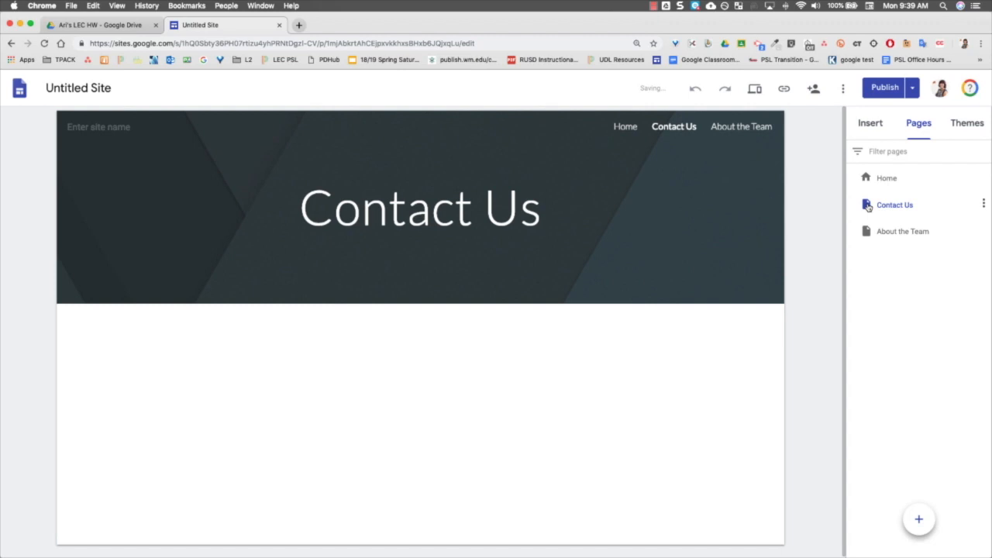
Drag the Contact Us page onto About the Team in the Pages list.
click(895, 205)
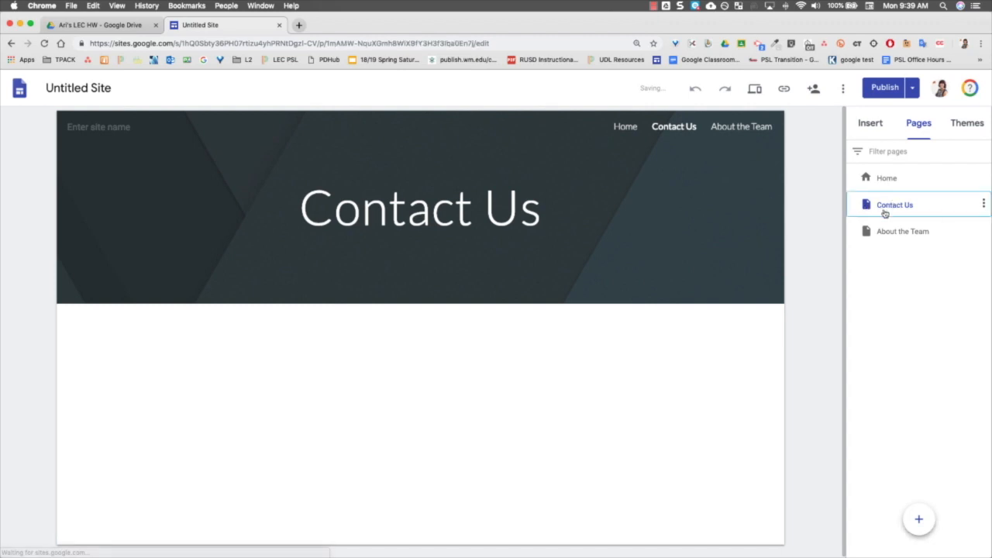
drag(895, 205, 905, 226)
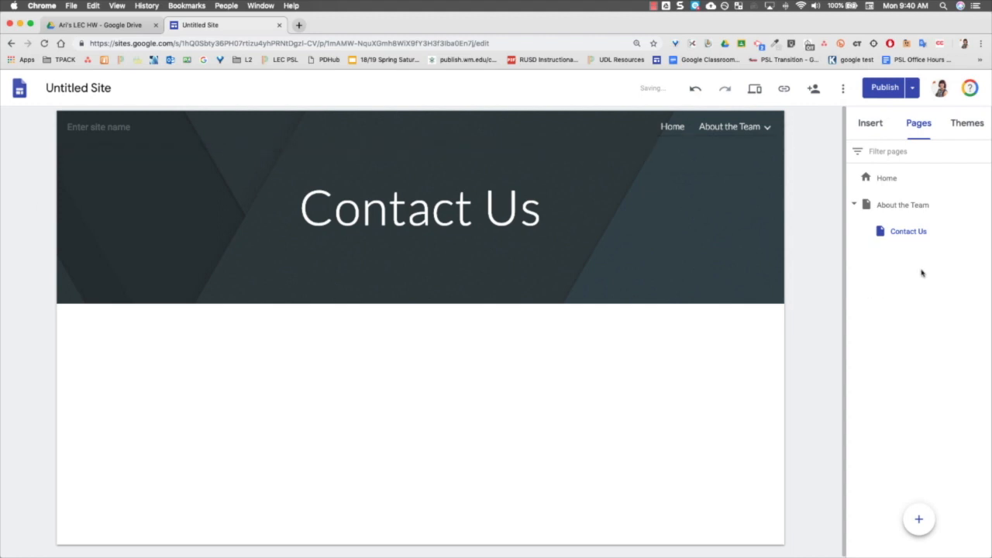
mouse_move(945, 281)
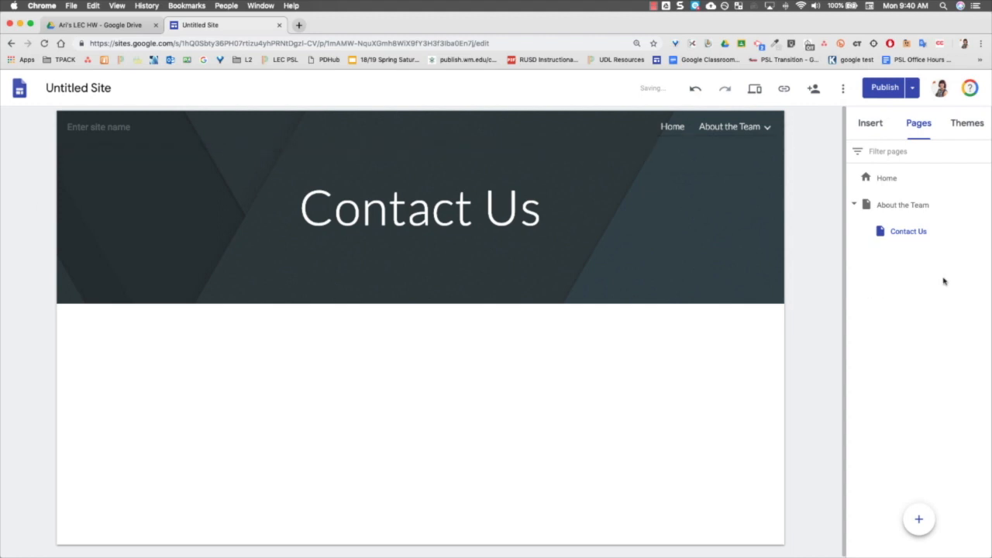
mouse_move(925, 251)
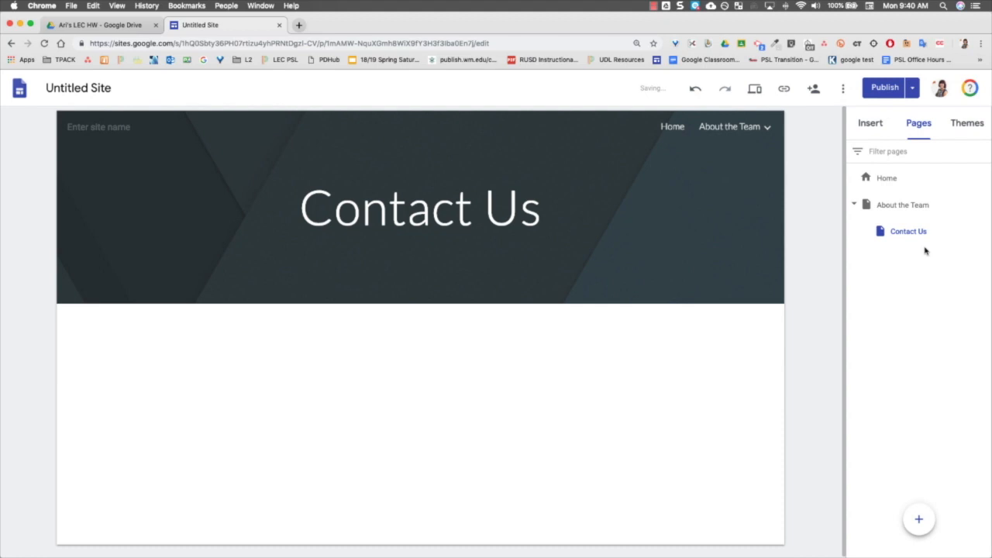
Add a subpage named 'work in progress' under Contact Us.
click(985, 231)
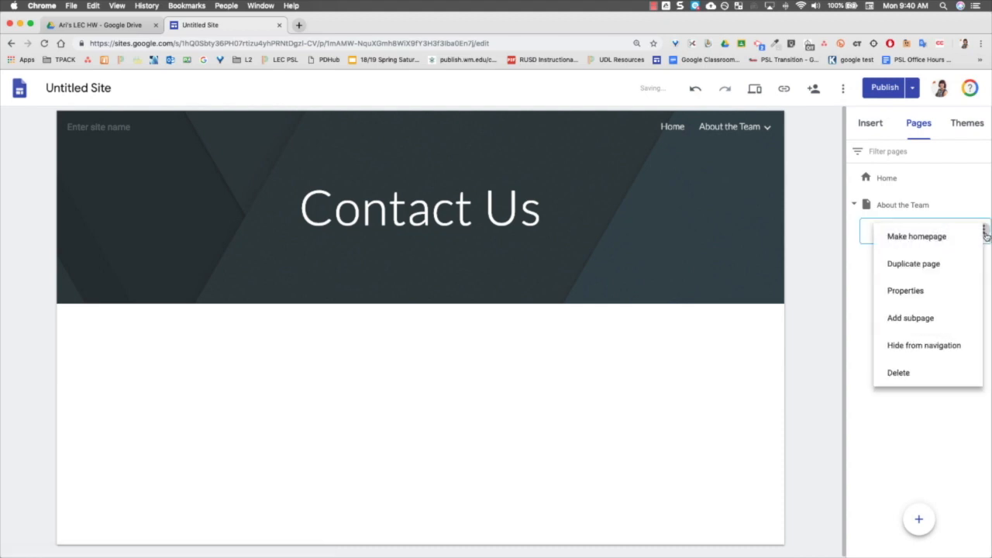
click(910, 317)
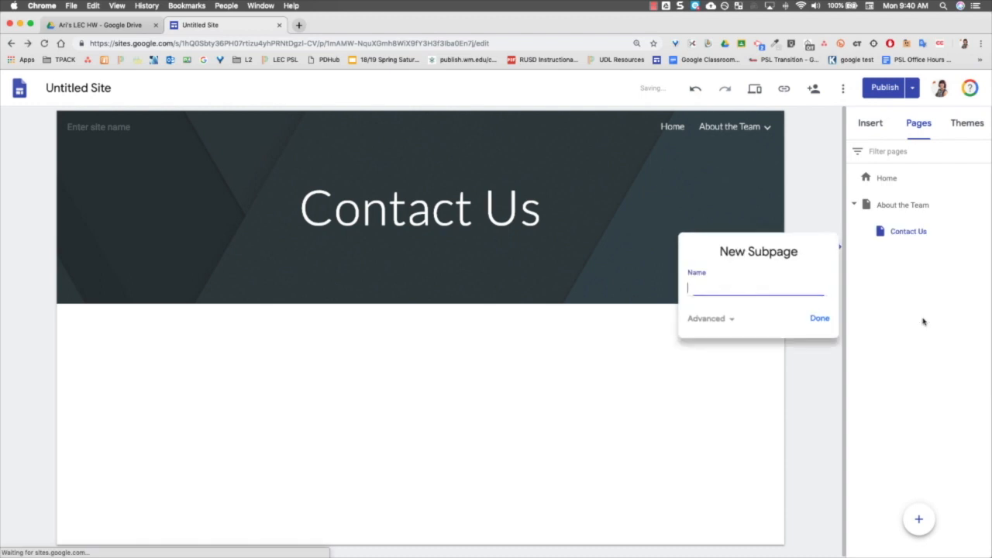
text(work in pro)
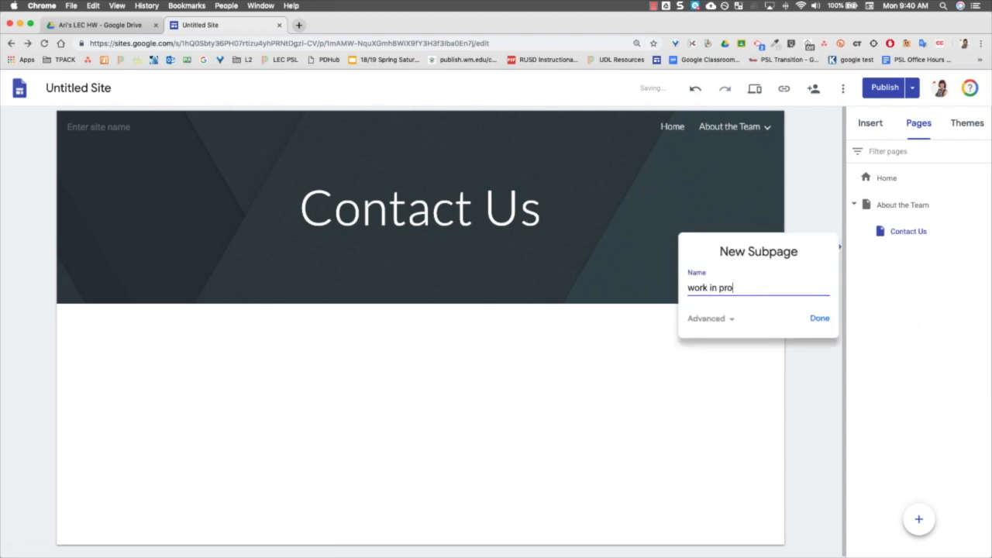
text(gress)
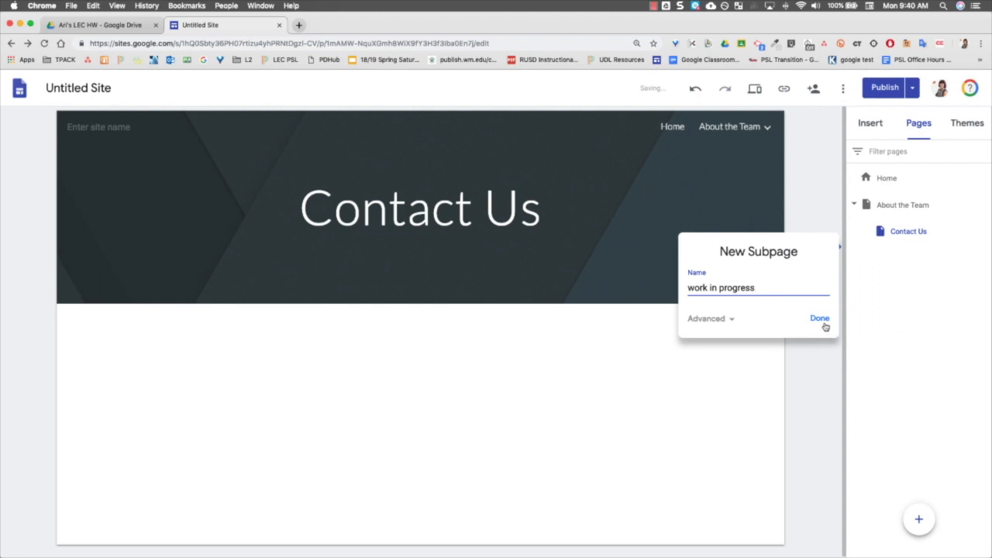
click(820, 318)
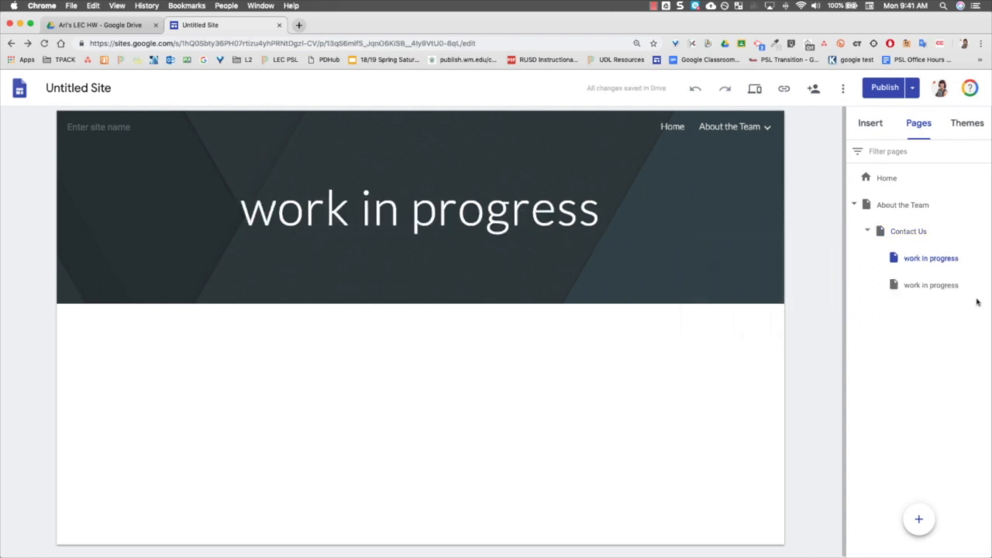
mouse_move(941, 296)
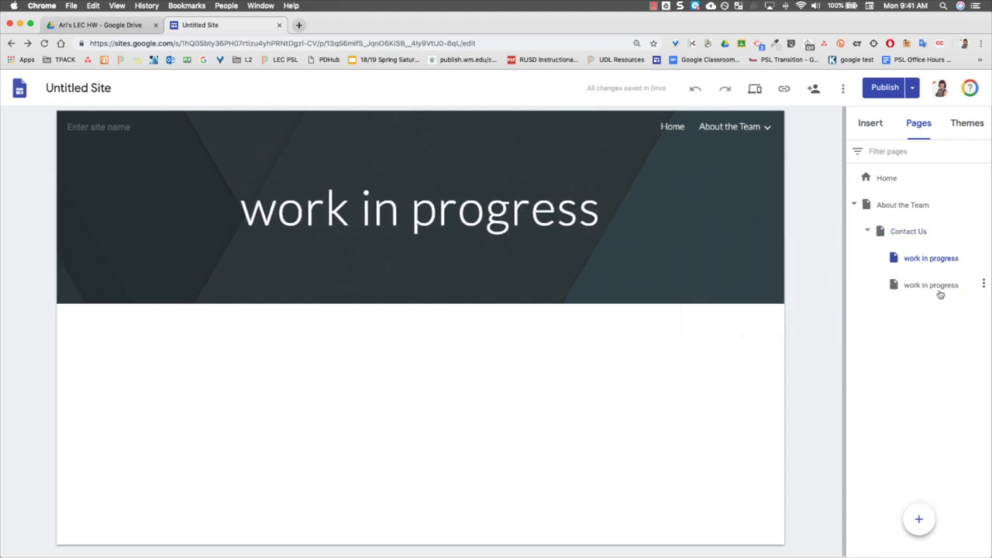
Delete the duplicate 'work in progress' page from the Pages list.
click(931, 285)
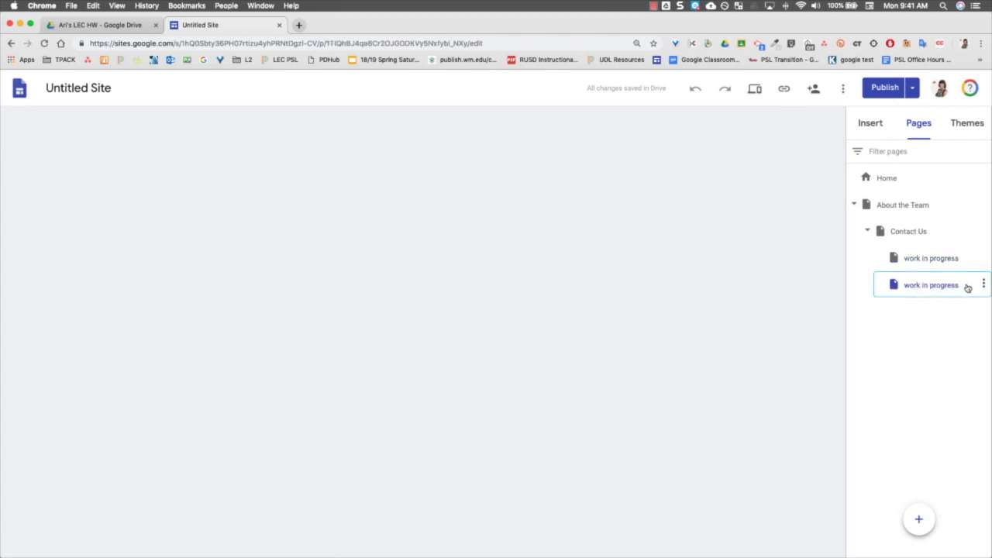
click(983, 285)
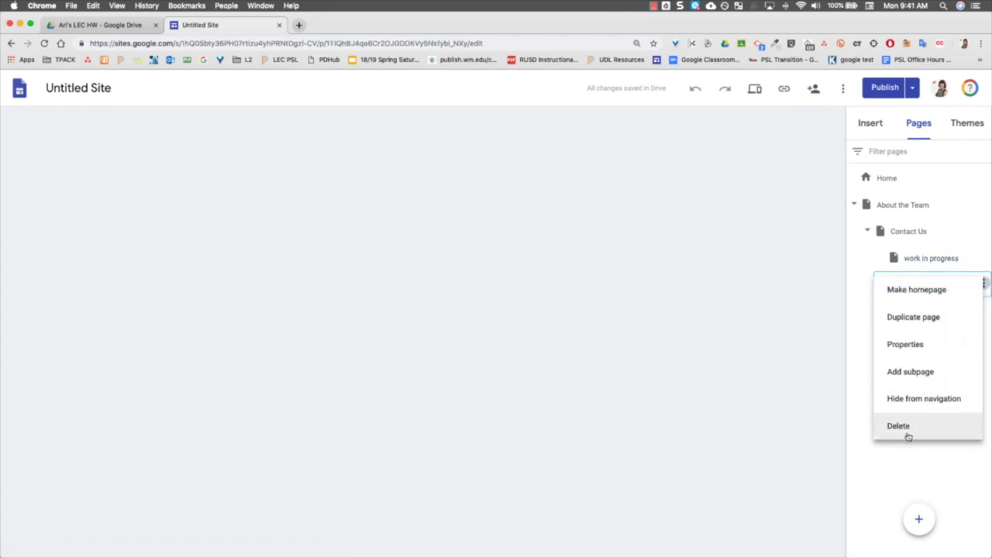
click(898, 426)
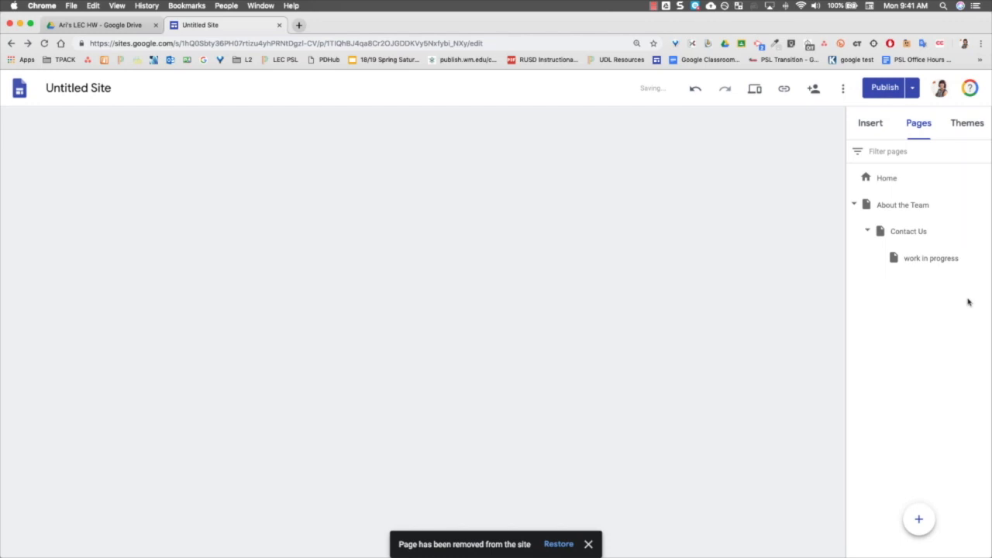
mouse_move(961, 300)
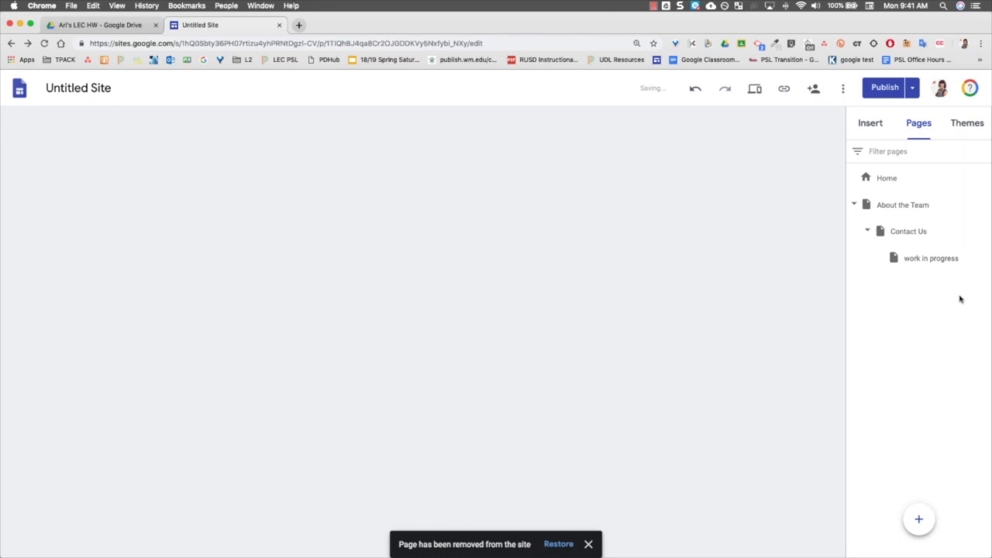
Hide the remaining 'work in progress' subpage from navigation and open it.
click(931, 258)
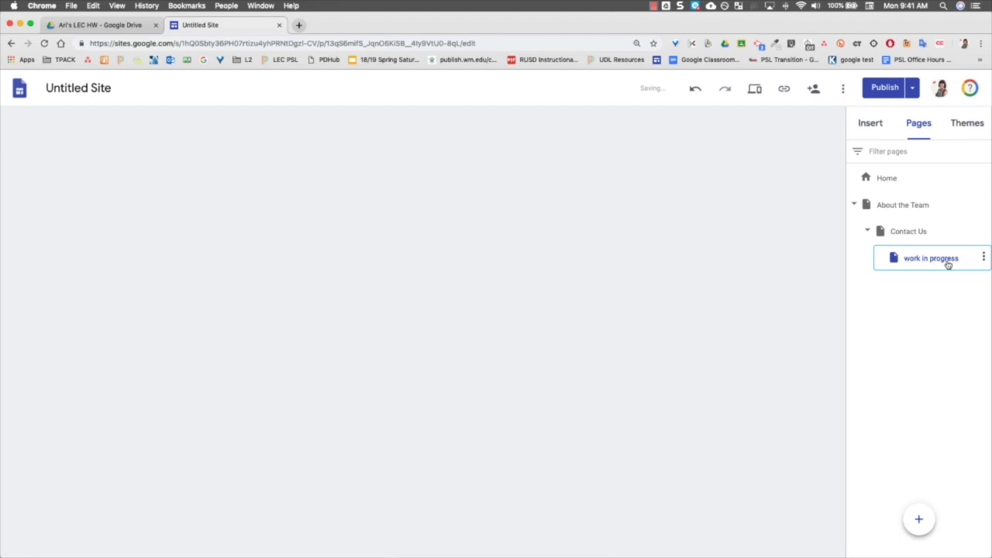
click(984, 258)
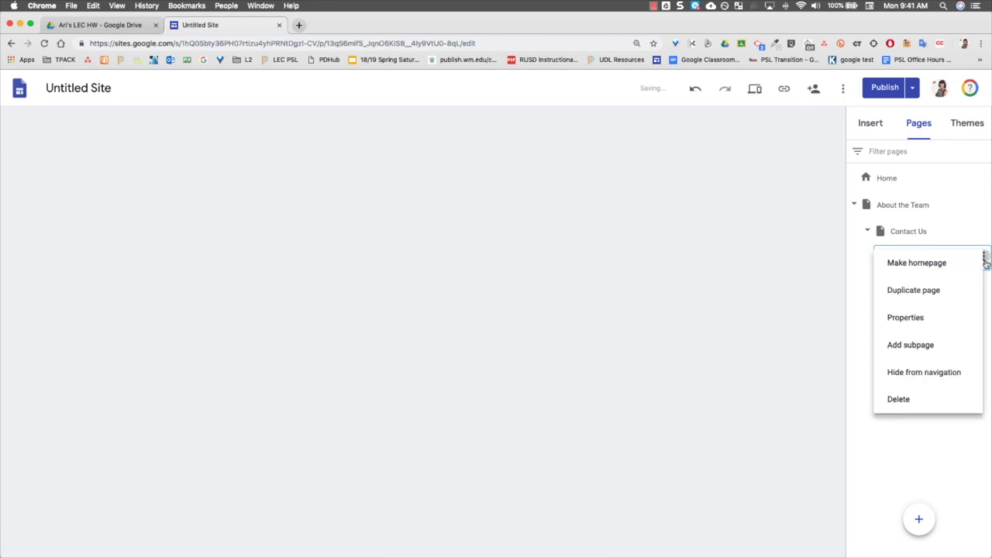
click(911, 344)
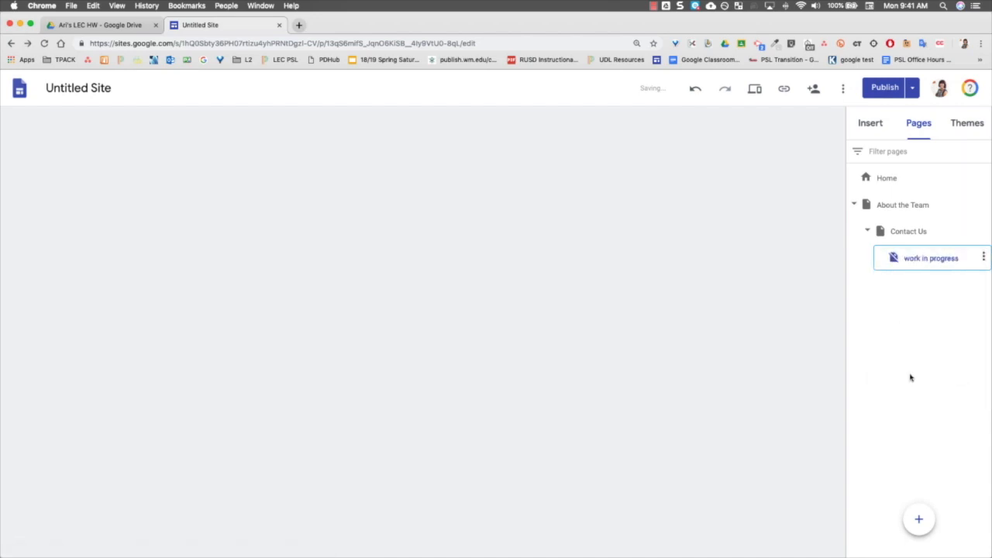
mouse_move(916, 278)
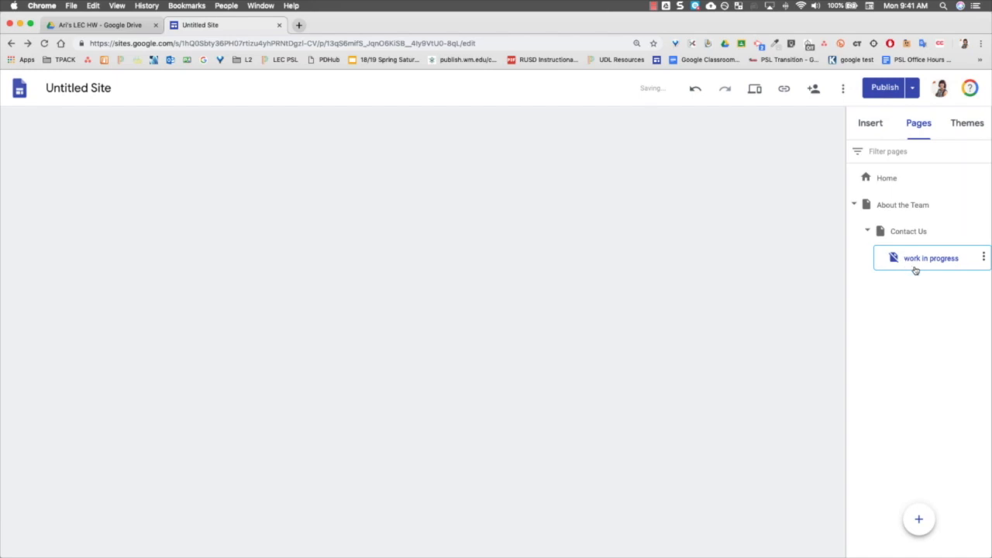
click(930, 258)
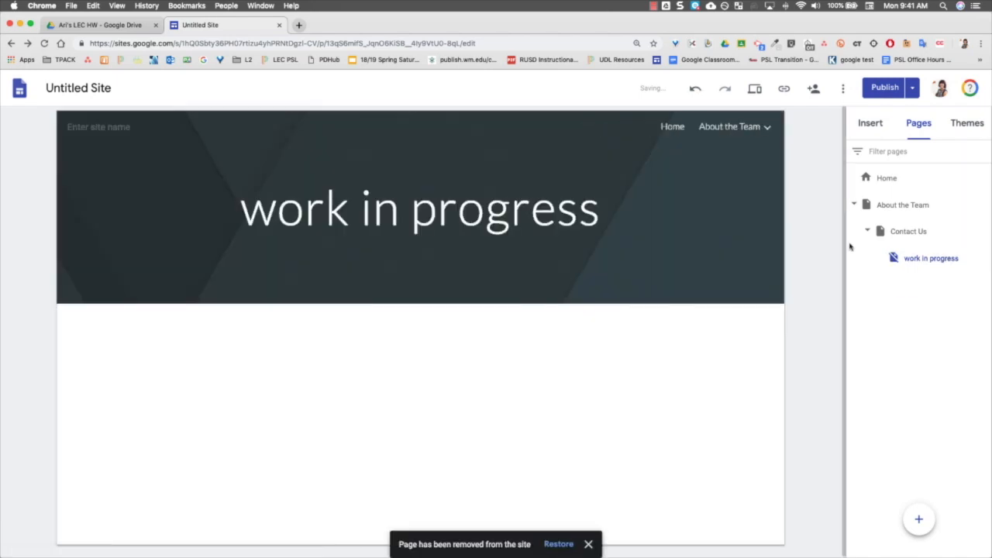
click(729, 126)
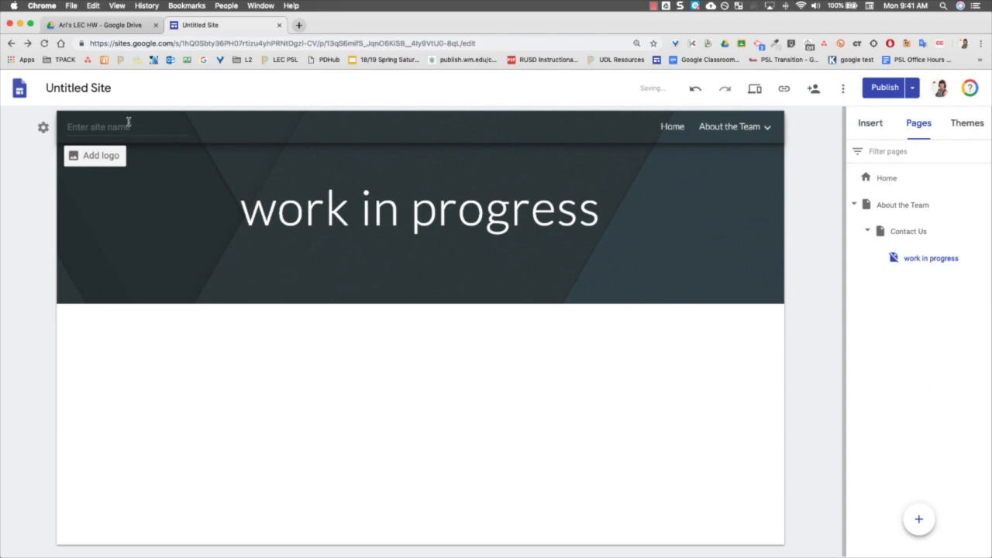
click(43, 126)
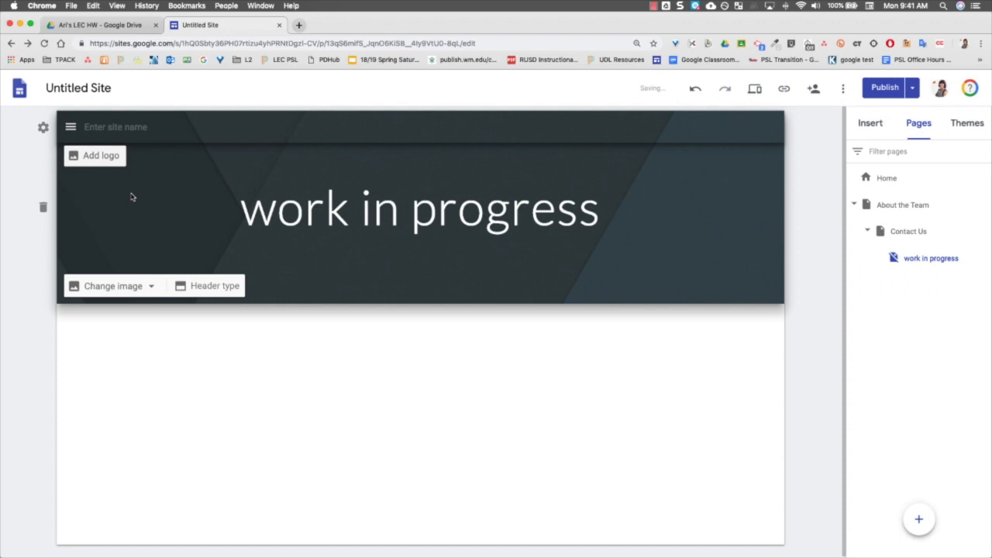
click(70, 126)
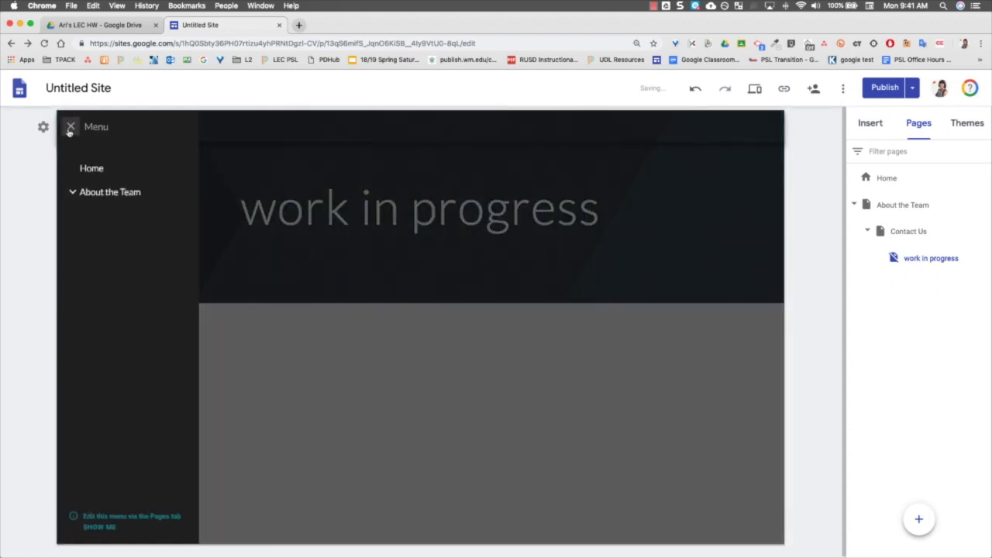
click(71, 126)
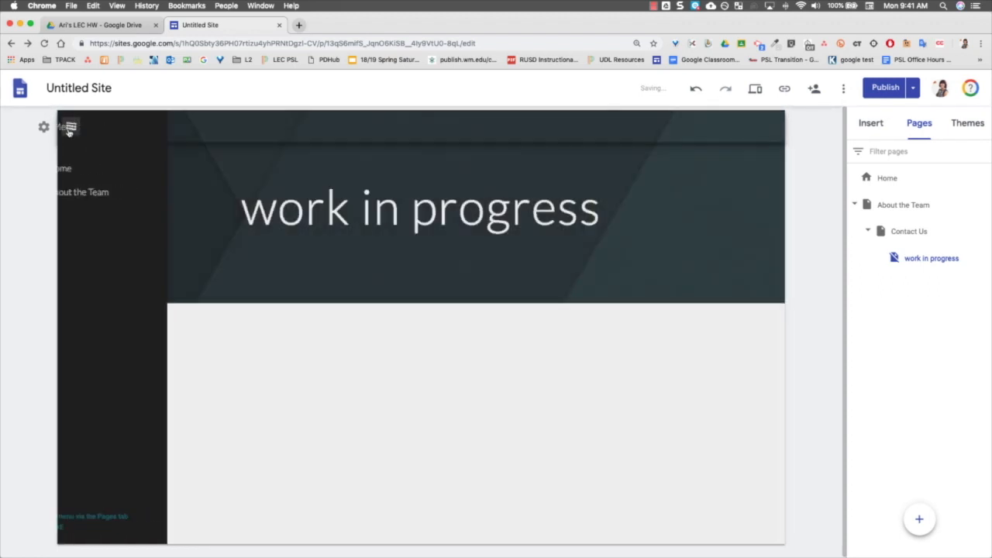
click(70, 126)
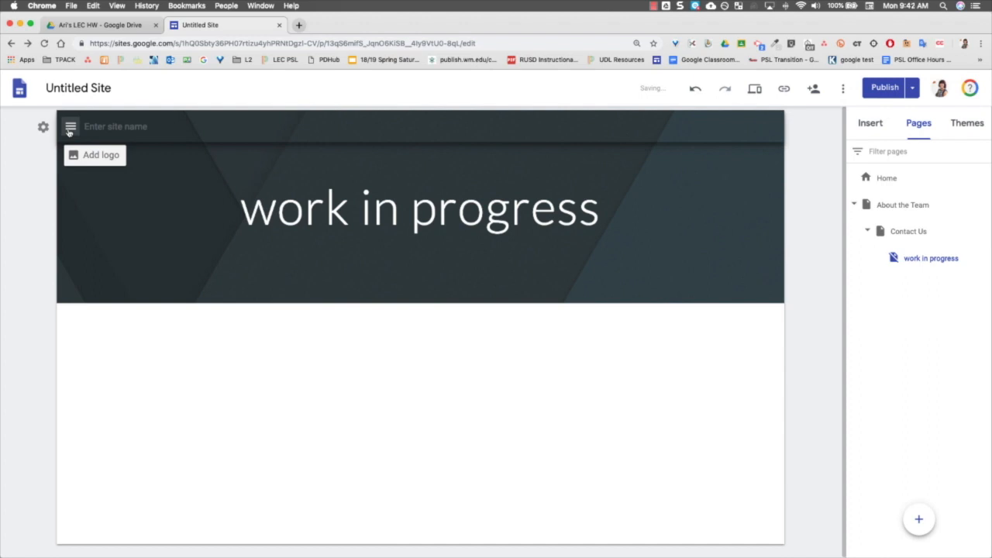
mouse_move(810, 146)
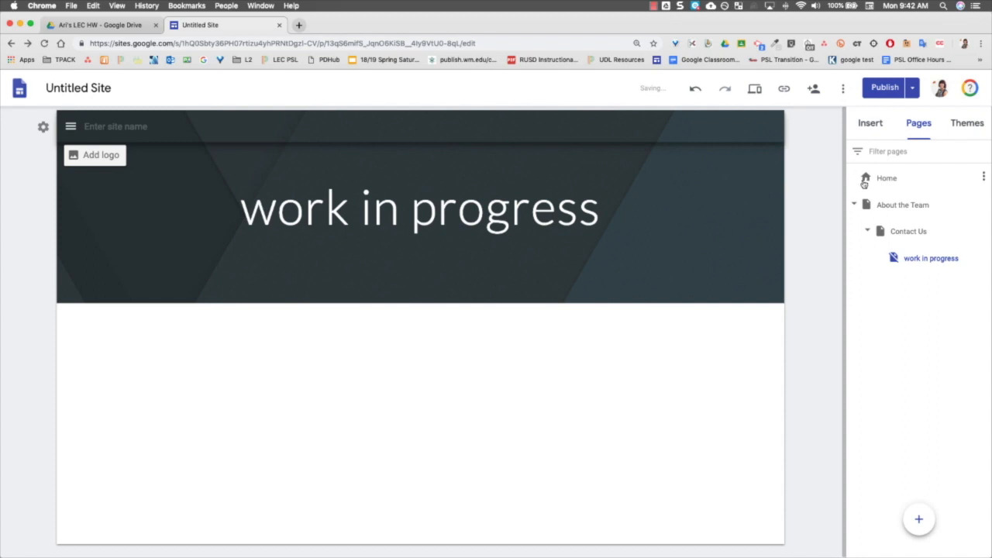
mouse_move(835, 162)
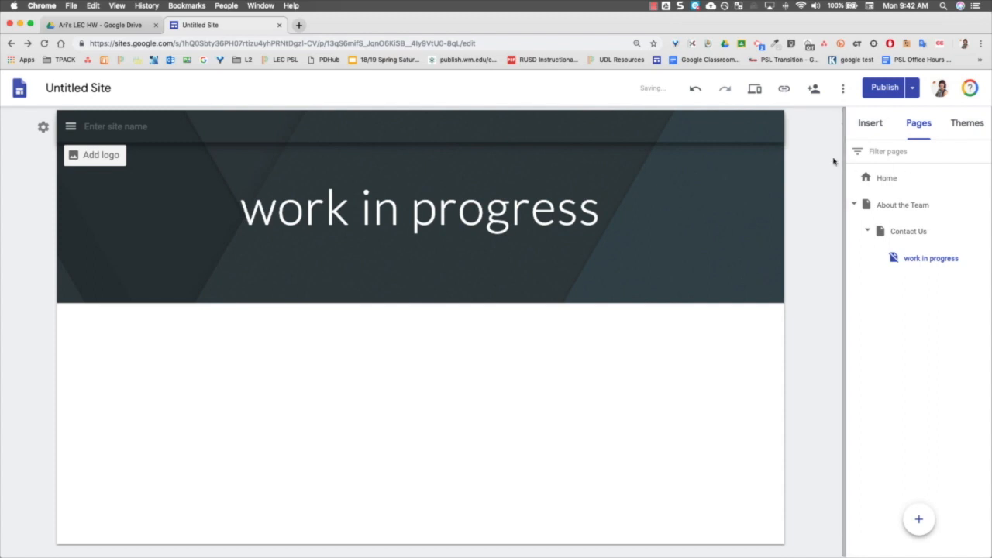
mouse_move(830, 146)
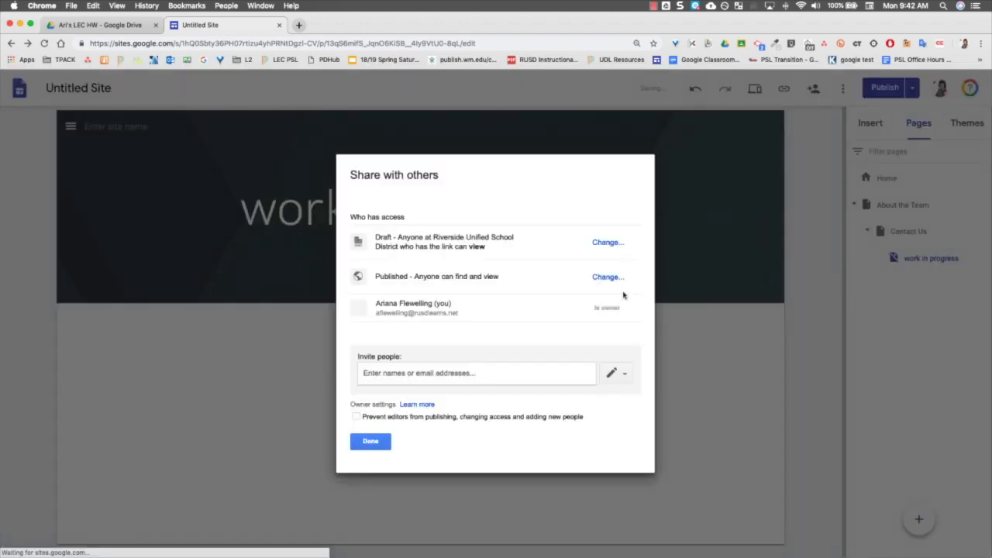
mouse_move(526, 325)
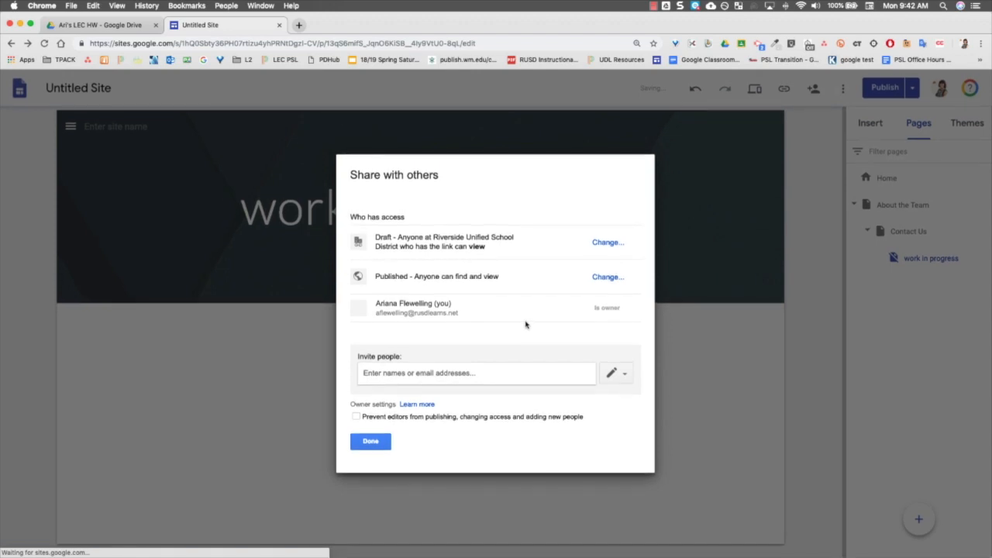
mouse_move(528, 239)
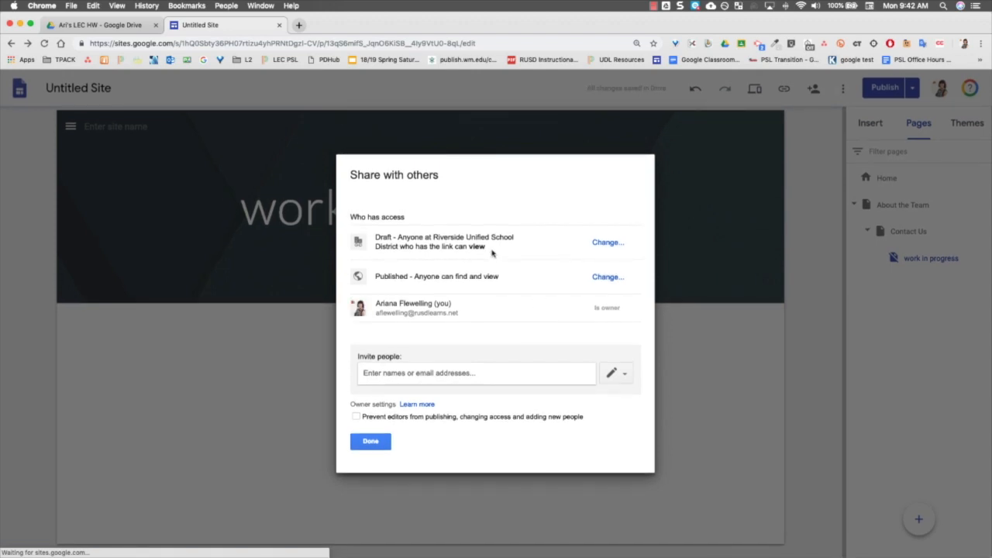
mouse_move(504, 251)
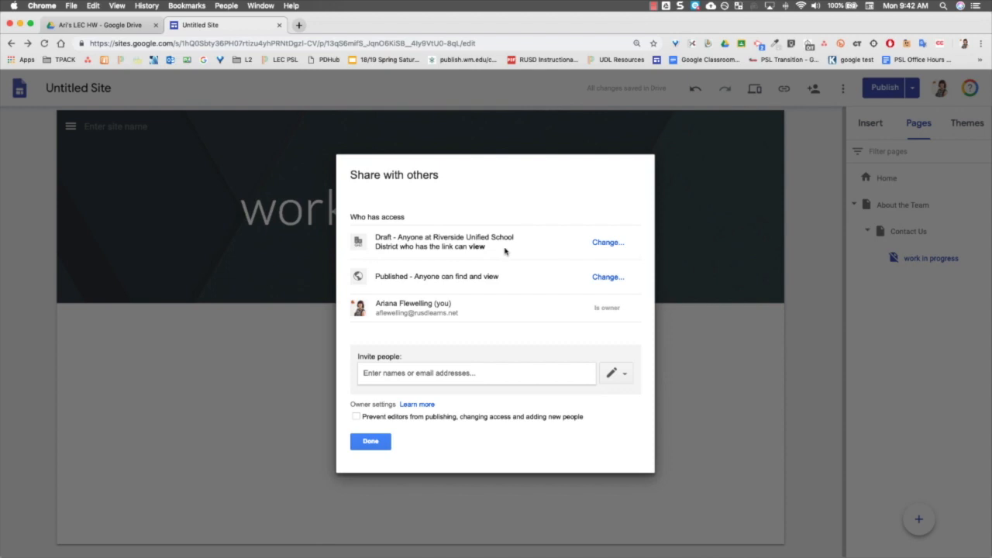
mouse_move(523, 278)
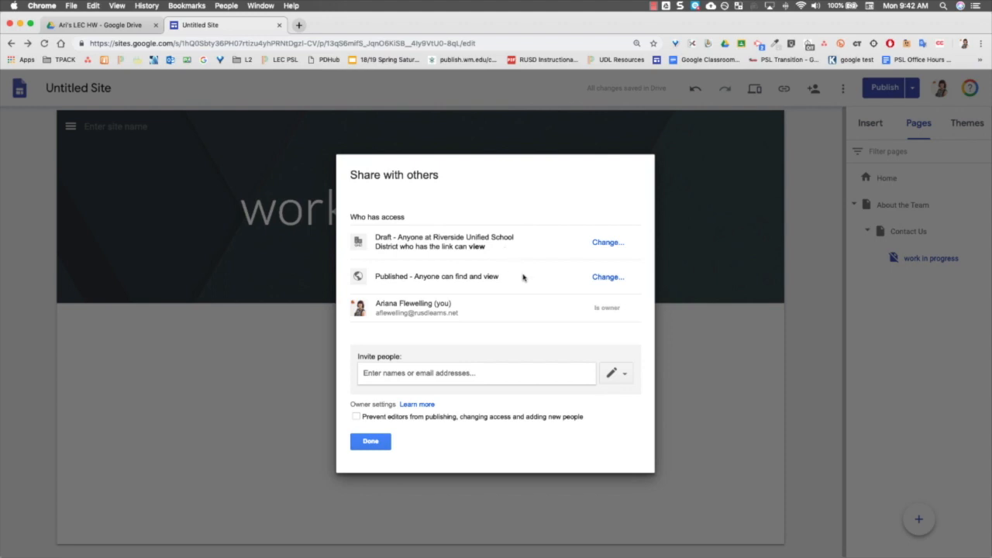
mouse_move(528, 281)
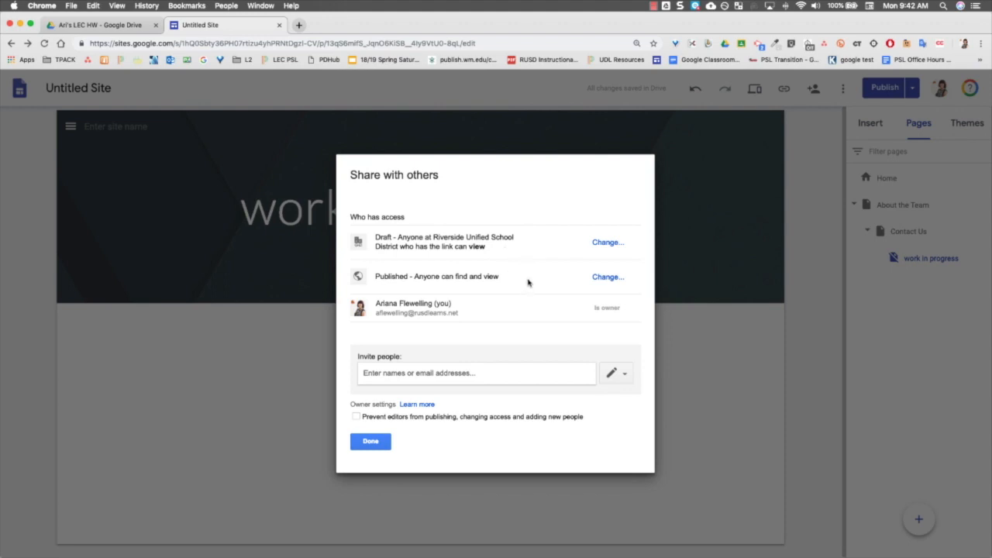
mouse_move(612, 277)
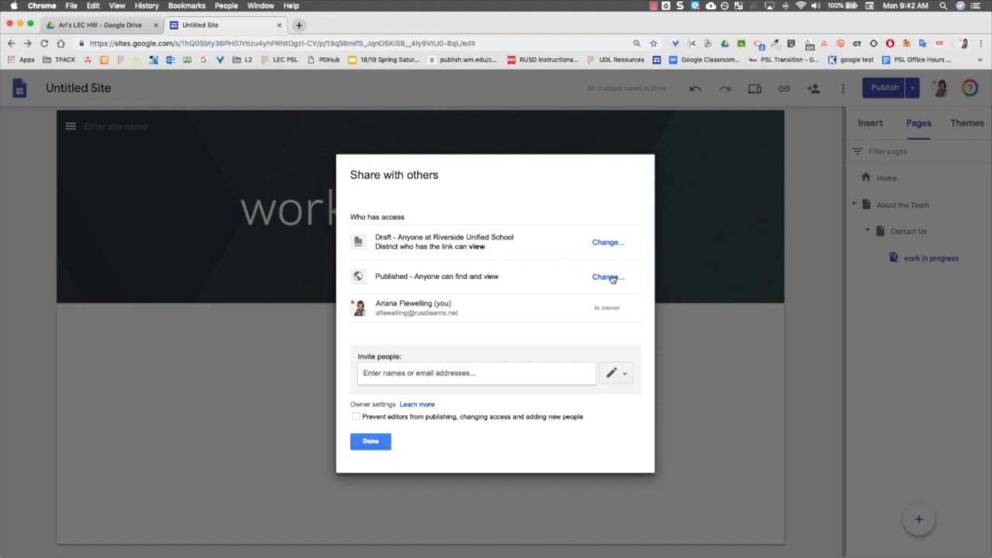
mouse_move(402, 289)
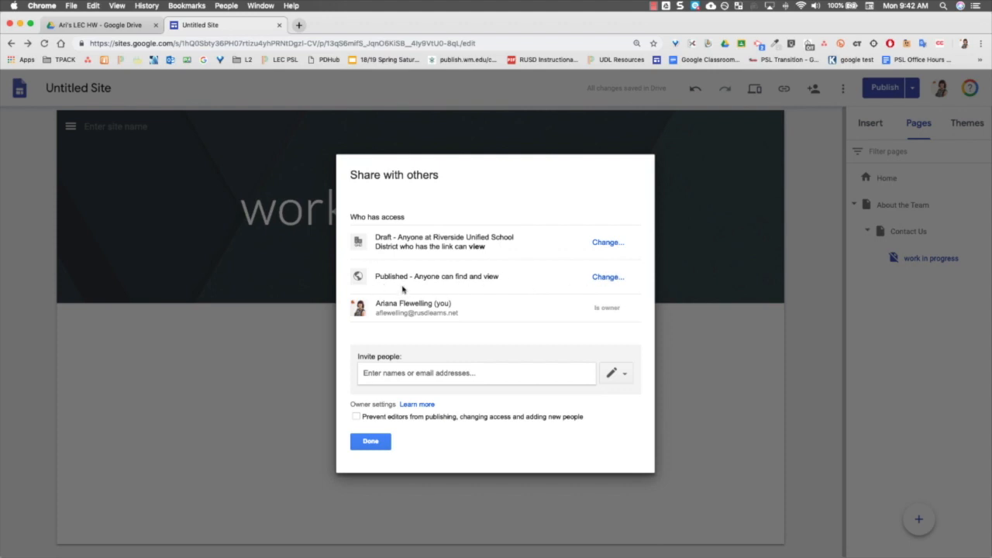
mouse_move(528, 233)
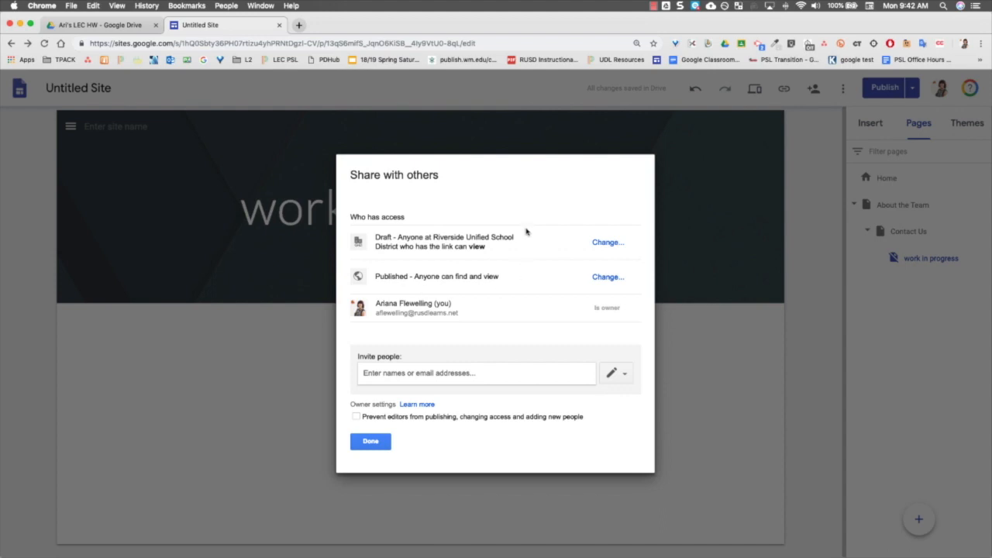
mouse_move(520, 253)
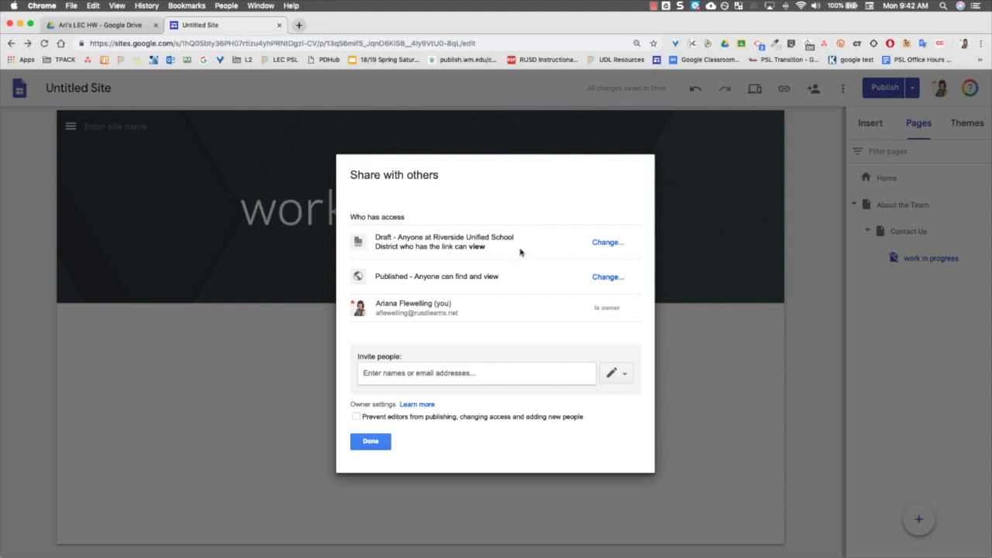